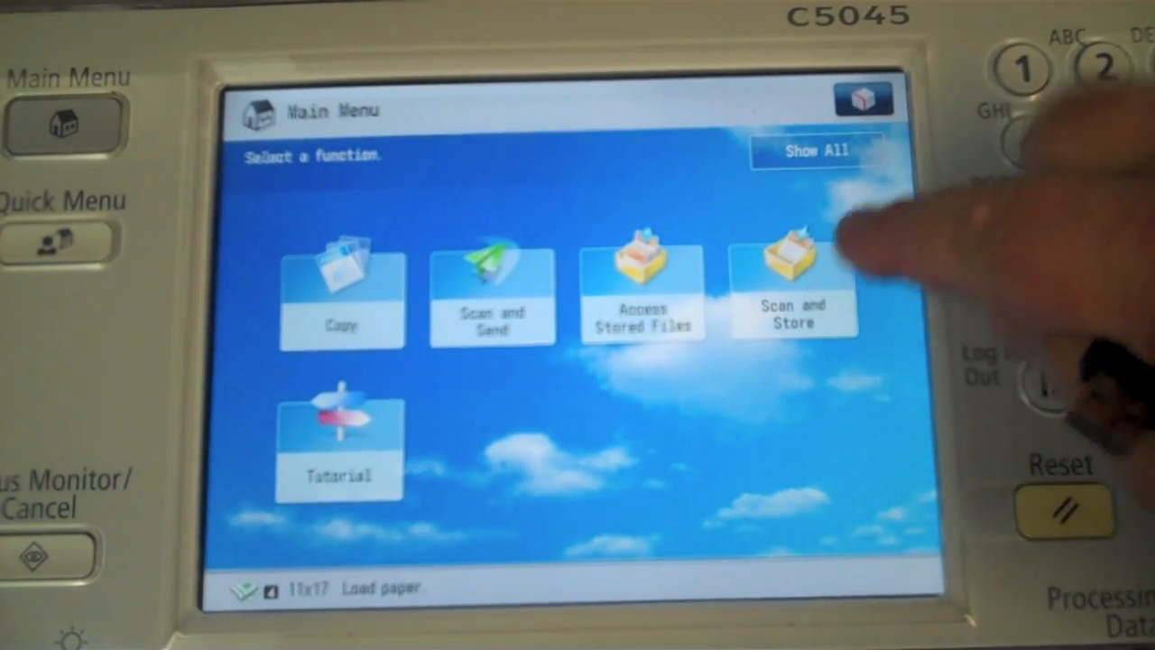
Step: Open Scan and Store to show the memory media folder with existing PDF and TIF files
click(793, 280)
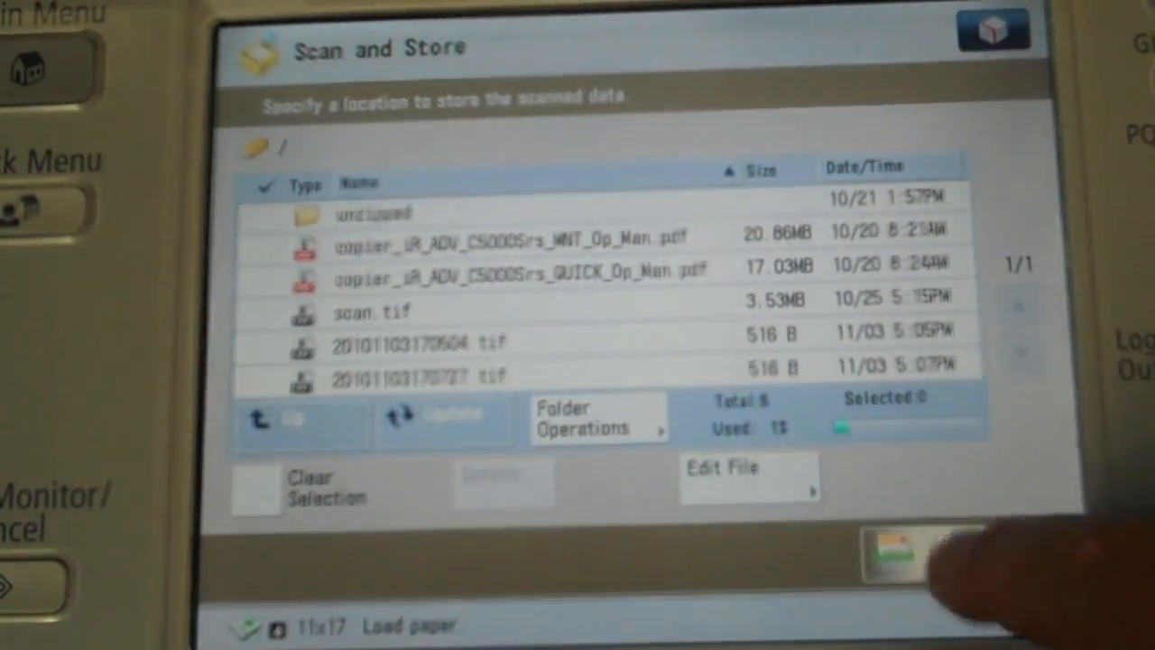
Step: Choose PDF as the scan file format, keeping 200x200 dpi and auto size
click(902, 550)
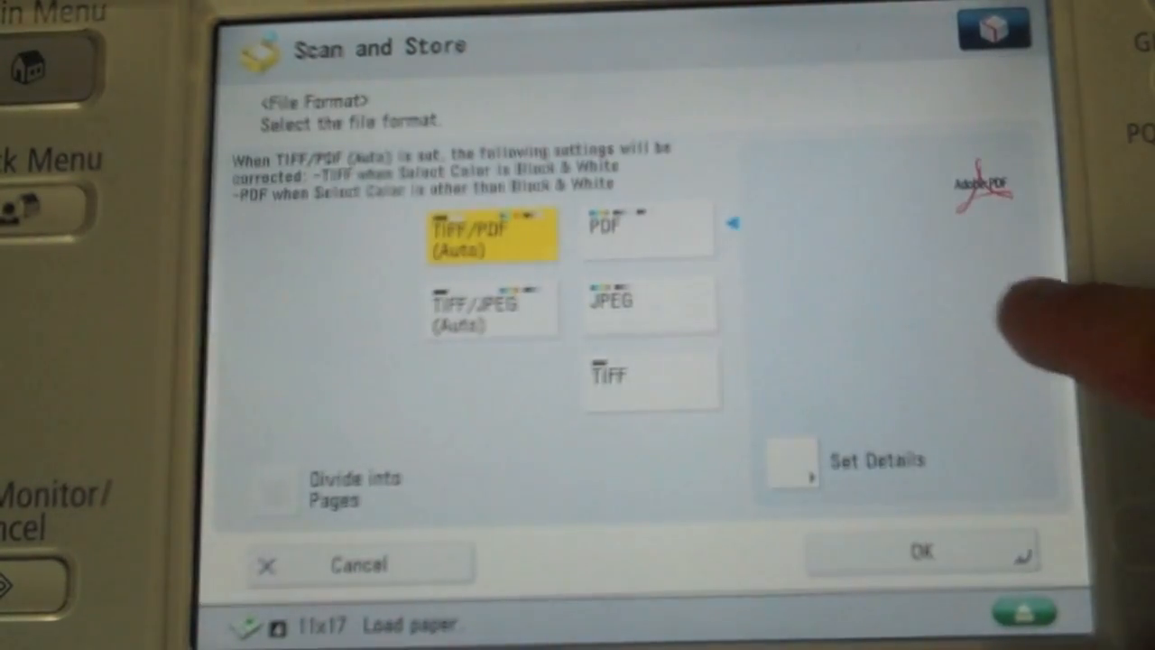
click(646, 230)
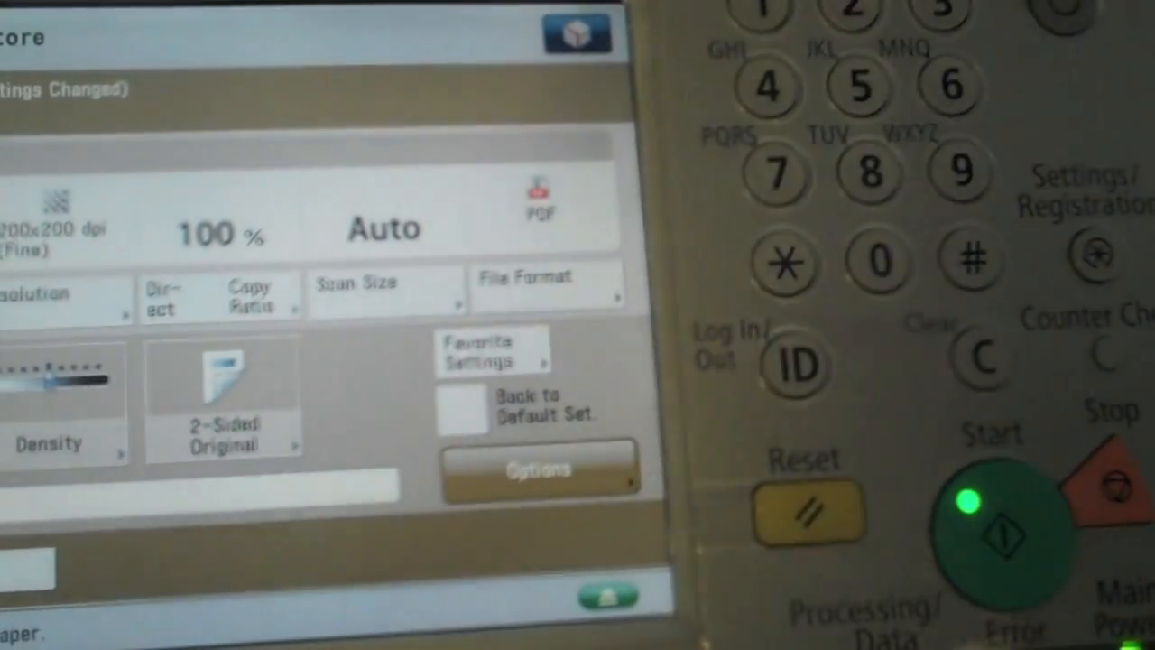
Step: Scan the document to the USB key and eject Memory Media (A:) safely
click(992, 523)
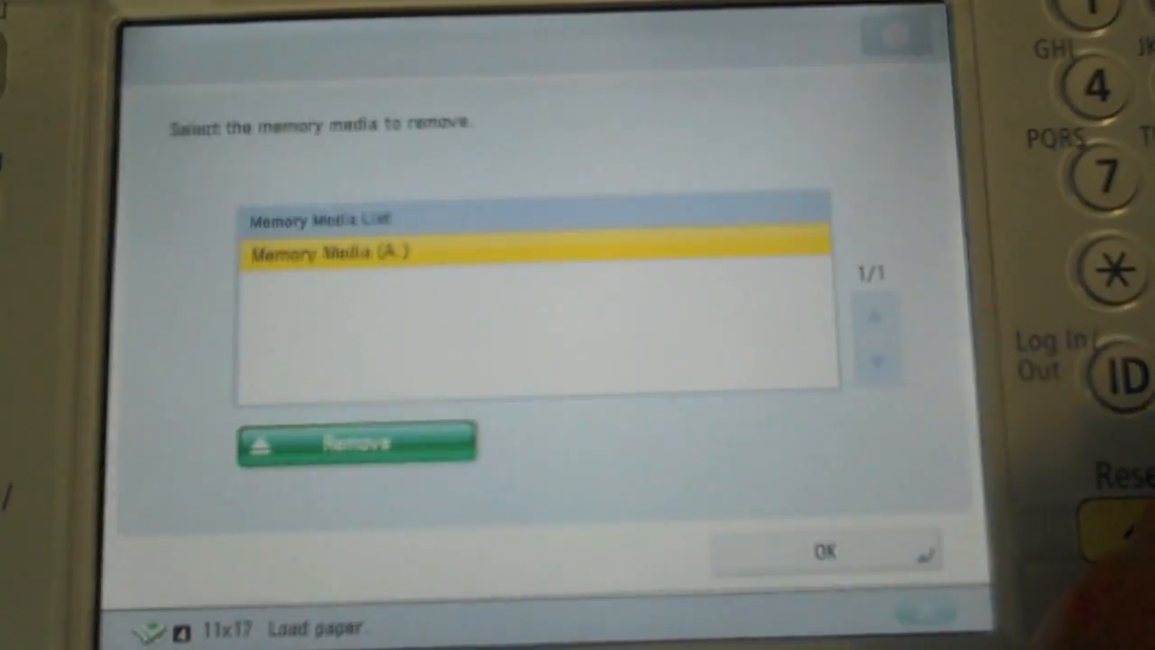
click(356, 443)
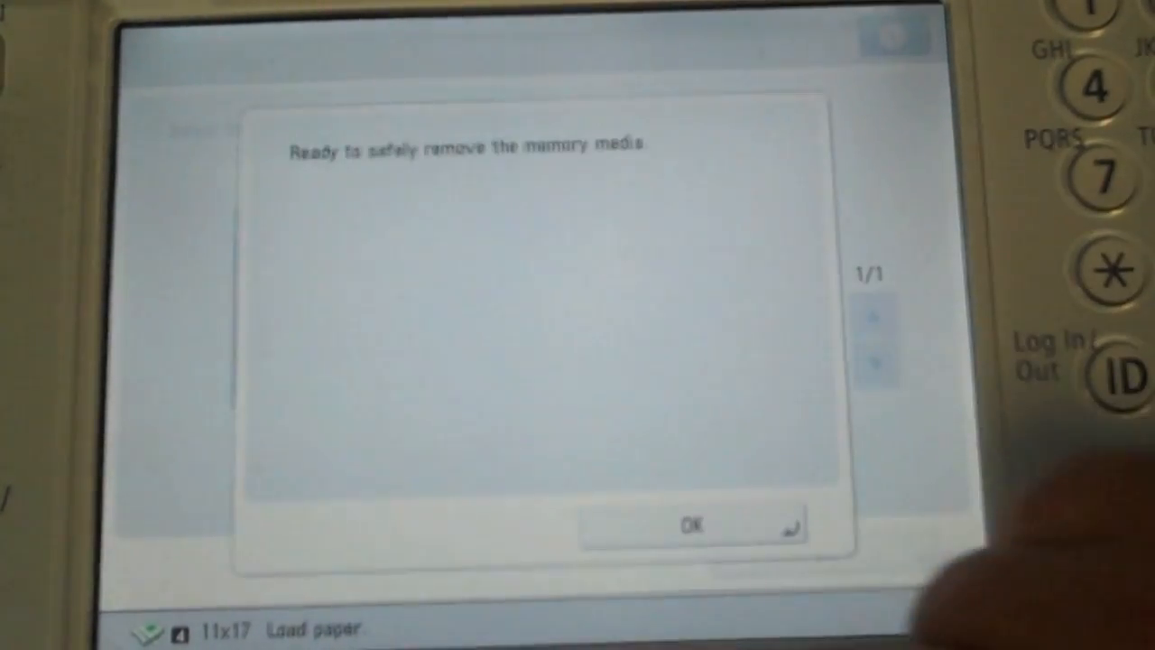